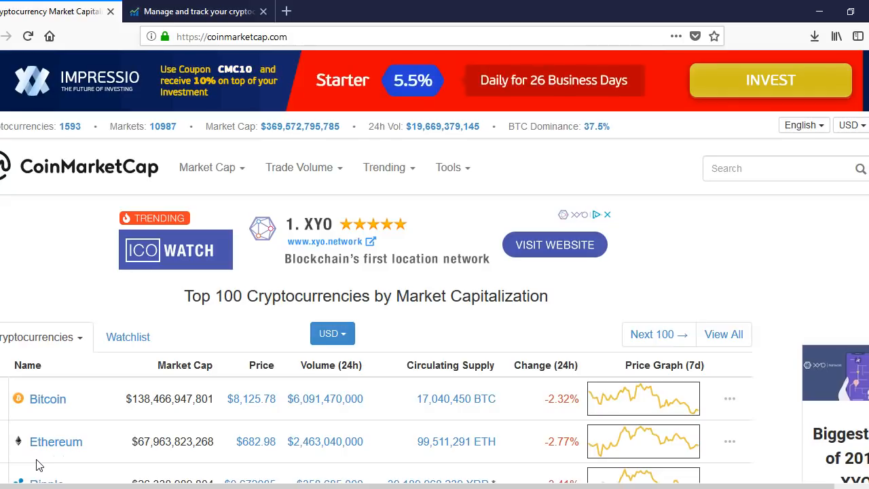
Step: Scroll through the CoinMarketCap listings and back up toward the search box
{"action": "scroll", "scroll_direction": "down", "scroll_amount": 3}
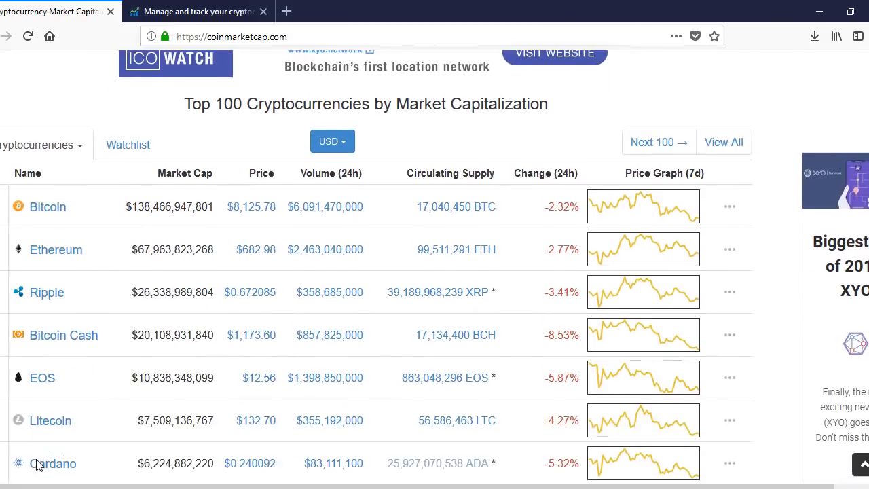
{"action": "scroll", "scroll_direction": "down", "scroll_amount": 3}
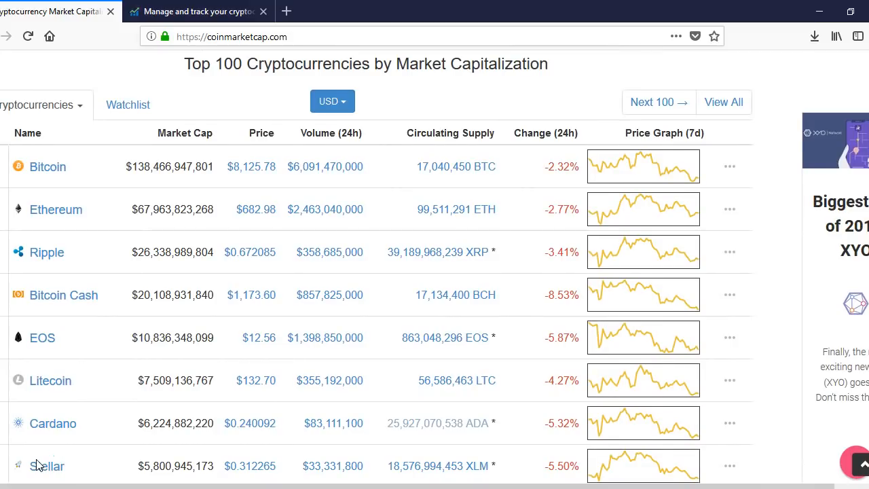
{"action": "scroll", "scroll_direction": "down", "scroll_amount": 3}
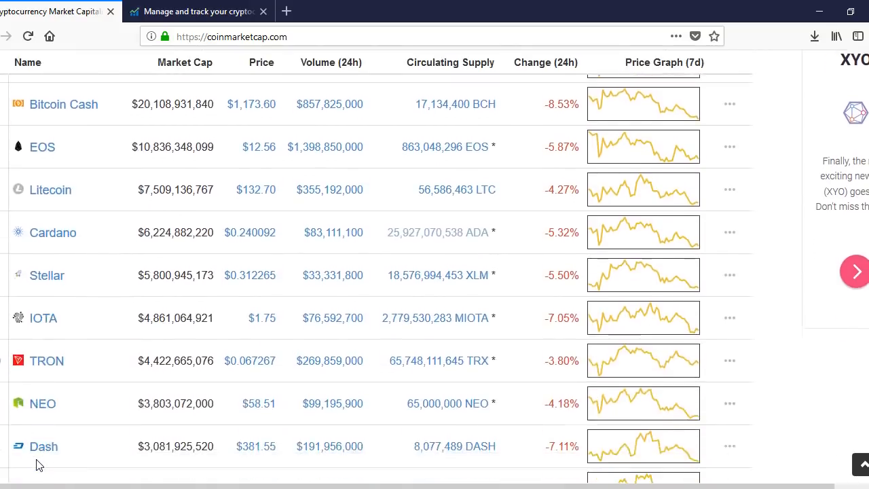
{"action": "scroll", "scroll_direction": "down", "scroll_amount": 3}
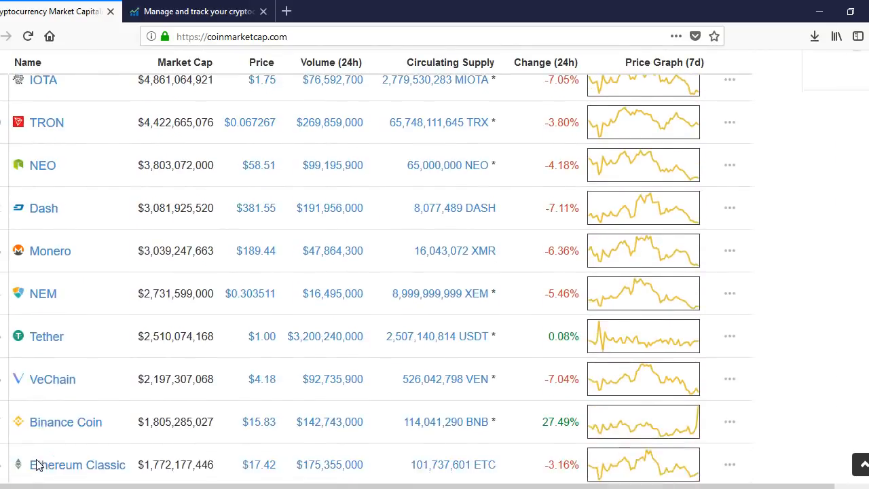
{"action": "scroll", "scroll_direction": "down", "scroll_amount": 3}
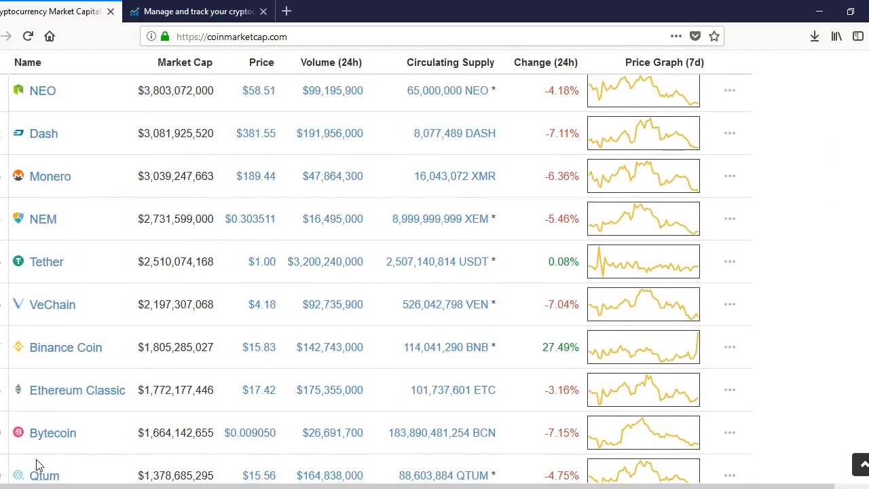
{"action": "scroll", "scroll_direction": "down", "scroll_amount": 3}
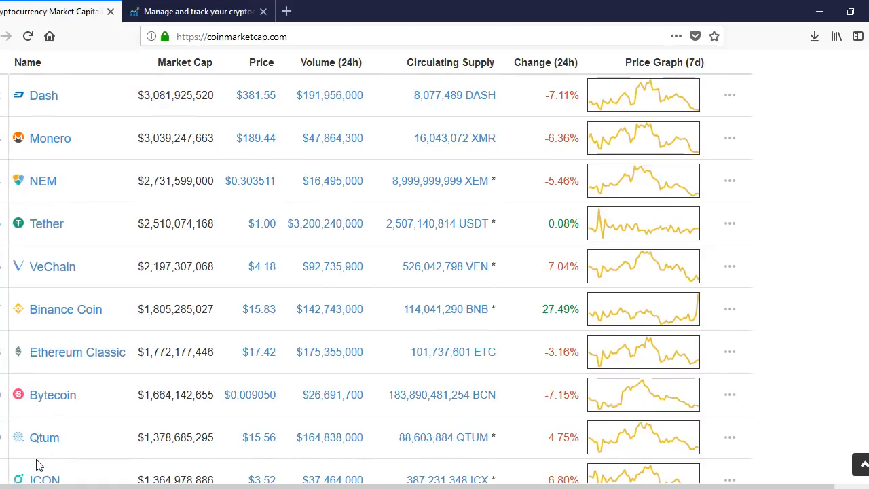
{"action": "scroll", "scroll_direction": "down", "scroll_amount": 3}
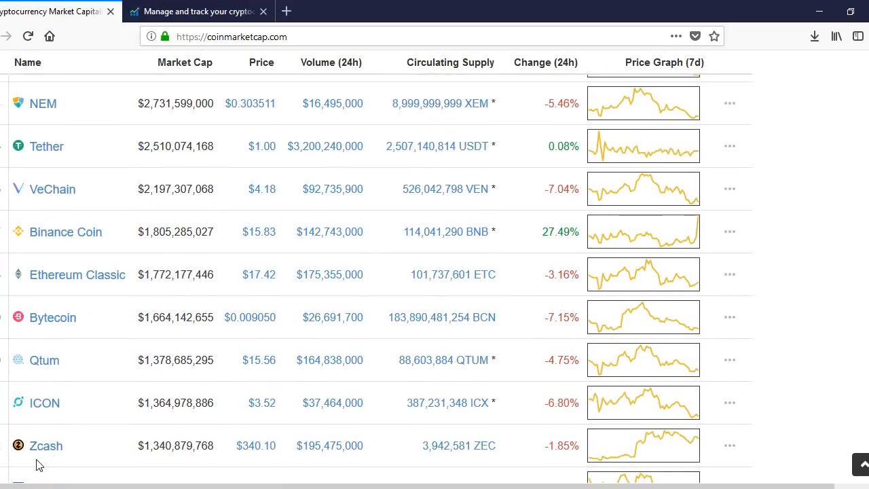
{"action": "scroll", "scroll_direction": "down", "scroll_amount": 3}
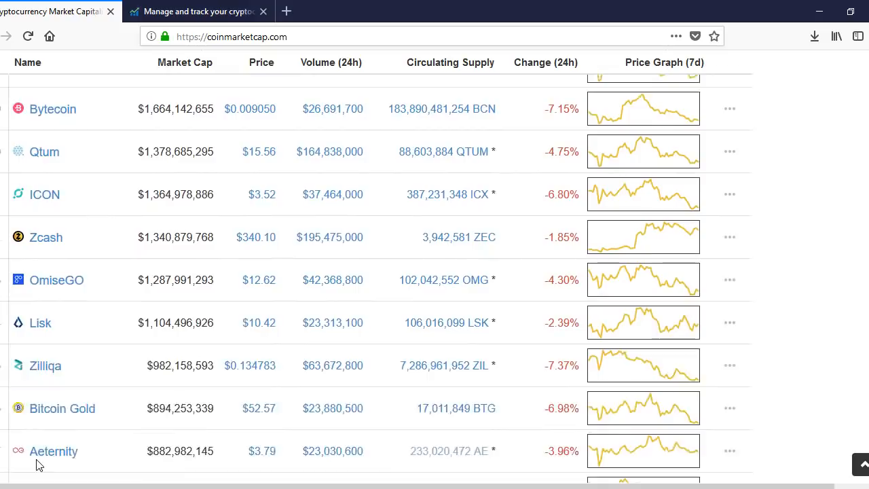
{"action": "scroll", "scroll_direction": "down", "scroll_amount": 3}
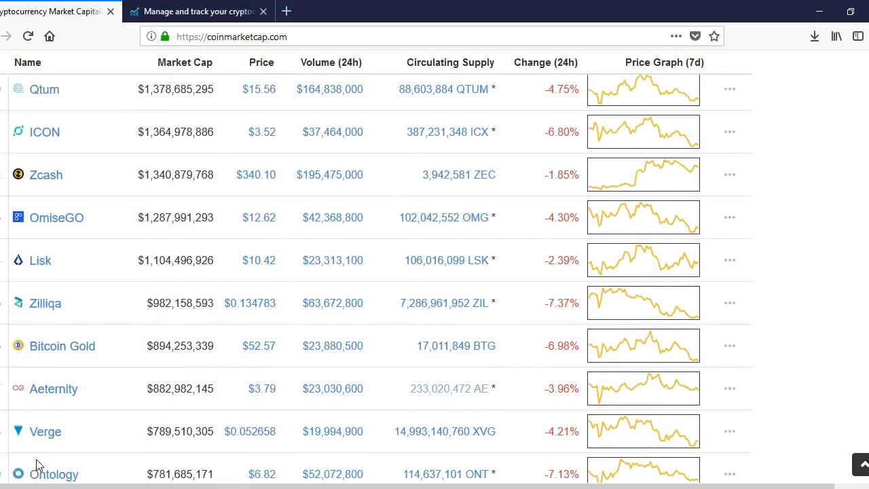
{"action": "scroll", "scroll_direction": "up", "scroll_amount": 3}
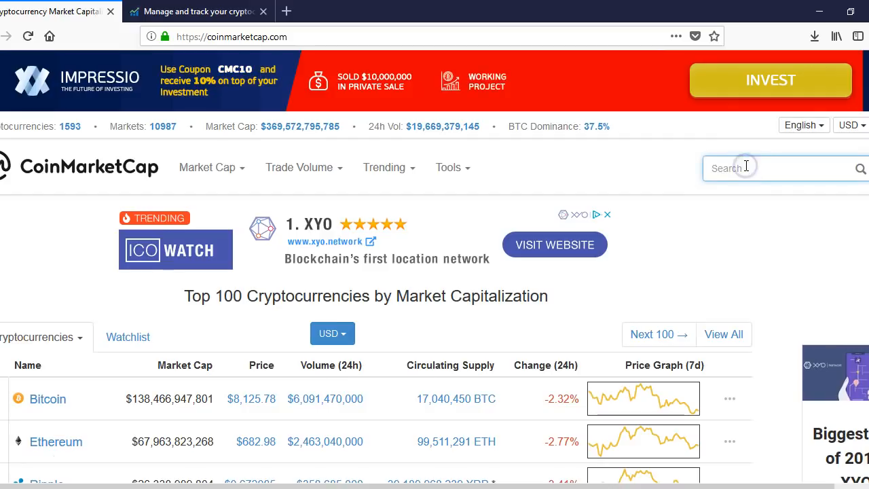
Step: Search 'he' and open the Hexx (HXX) coin page showing $13.73 USD, market cap and supply
{"action": "type", "text": "hexx"}
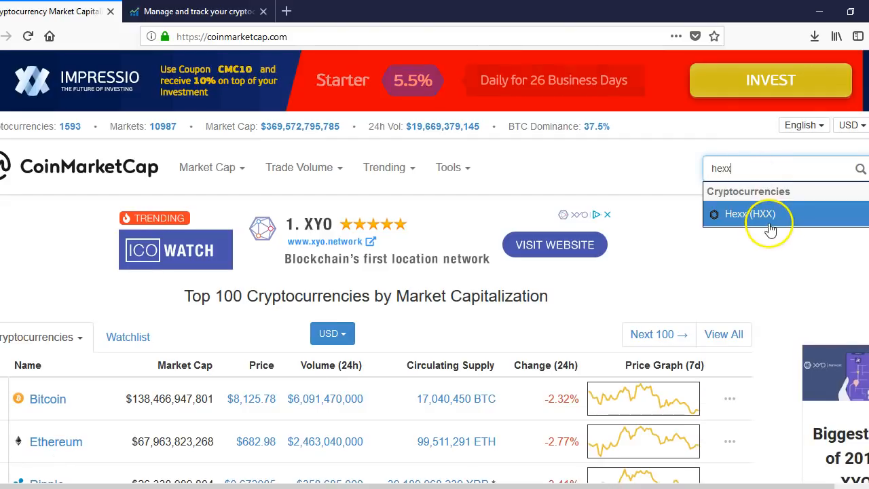
{"action": "left_click", "coordinate": [750, 213]}
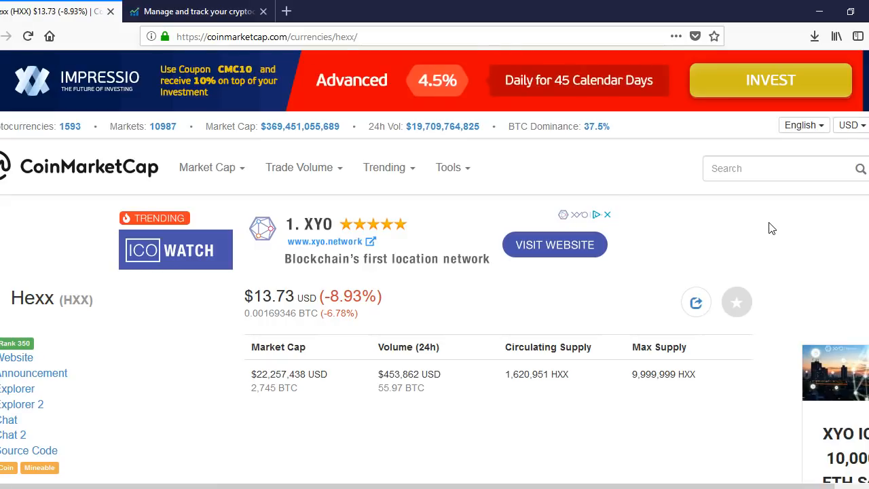
{"action": "scroll", "scroll_direction": "down", "scroll_amount": 3}
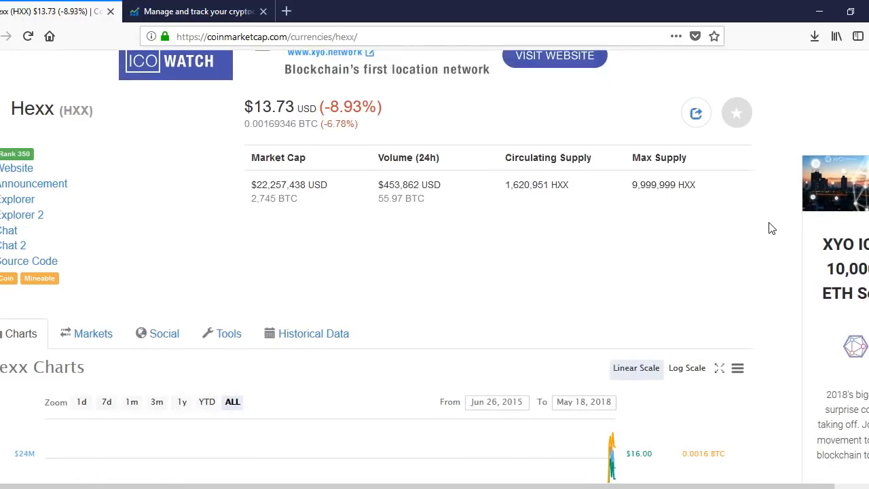
{"action": "scroll", "scroll_direction": "down", "scroll_amount": 3}
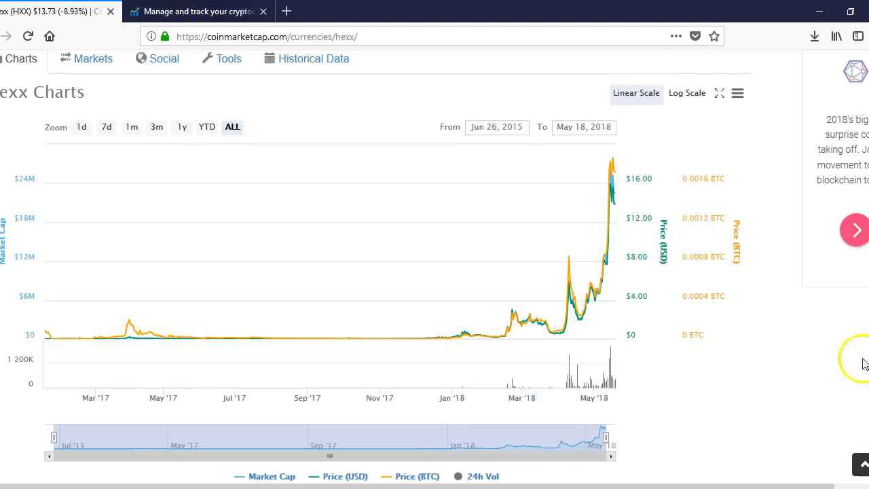
{"action": "mouse_move", "coordinate": [454, 337]}
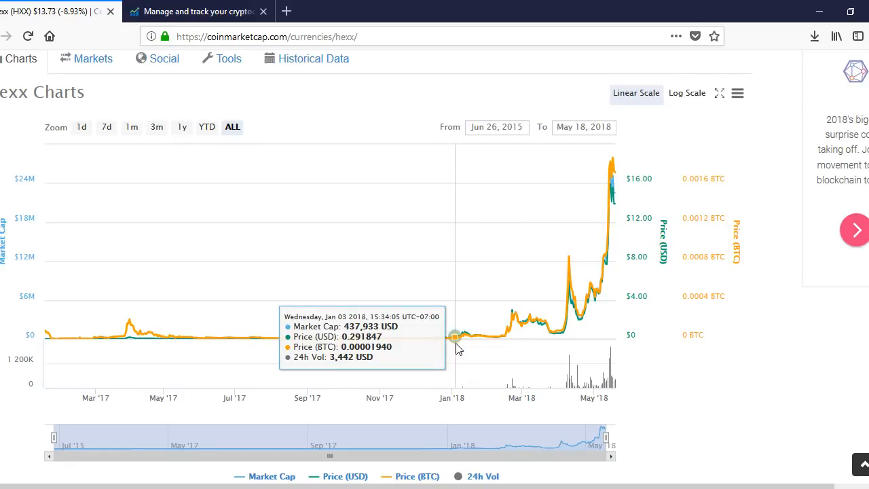
{"action": "mouse_move", "coordinate": [492, 336]}
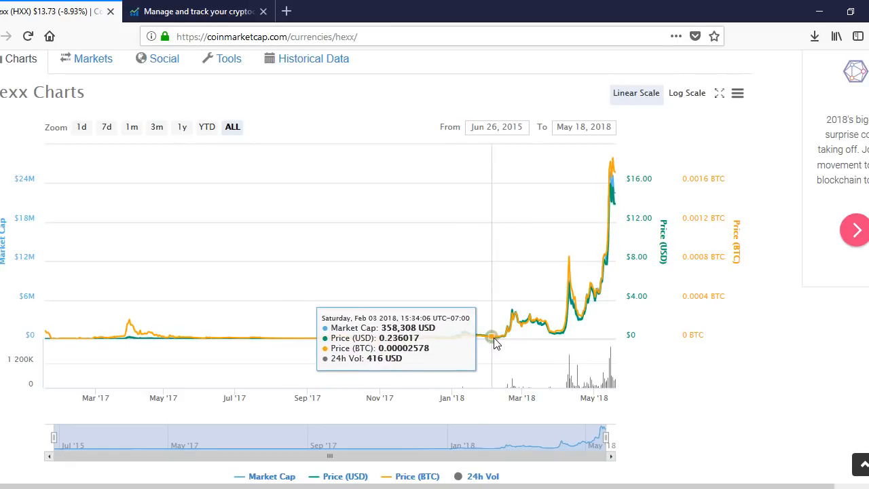
{"action": "mouse_move", "coordinate": [508, 332]}
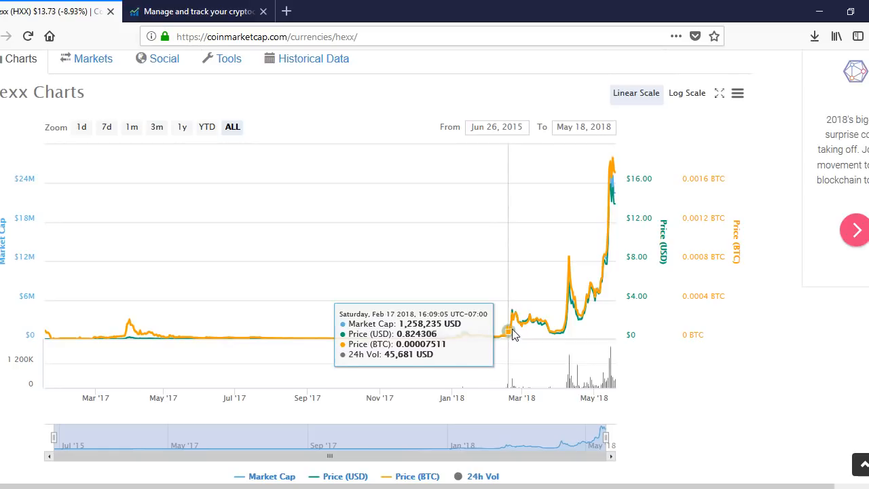
{"action": "mouse_move", "coordinate": [541, 324]}
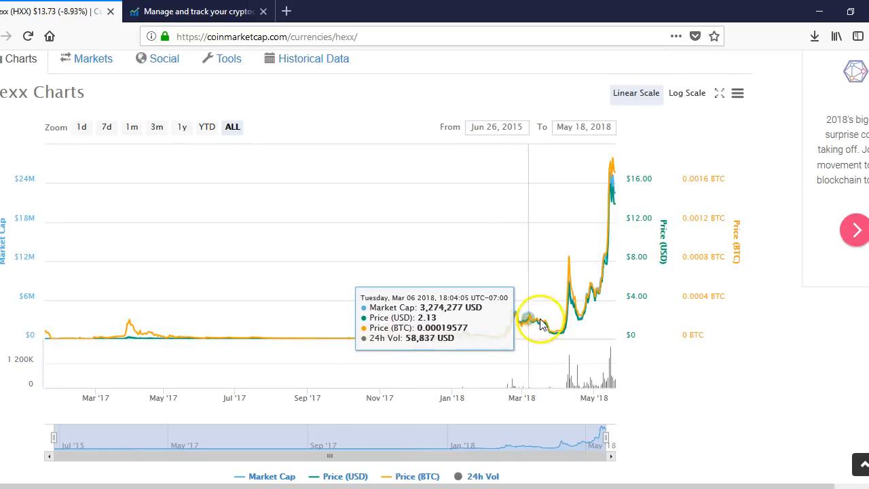
{"action": "mouse_move", "coordinate": [581, 306]}
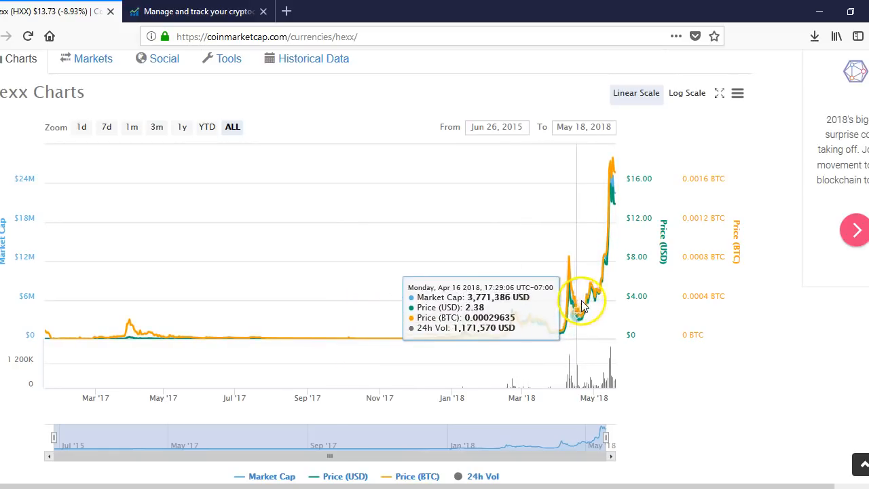
{"action": "mouse_move", "coordinate": [605, 260]}
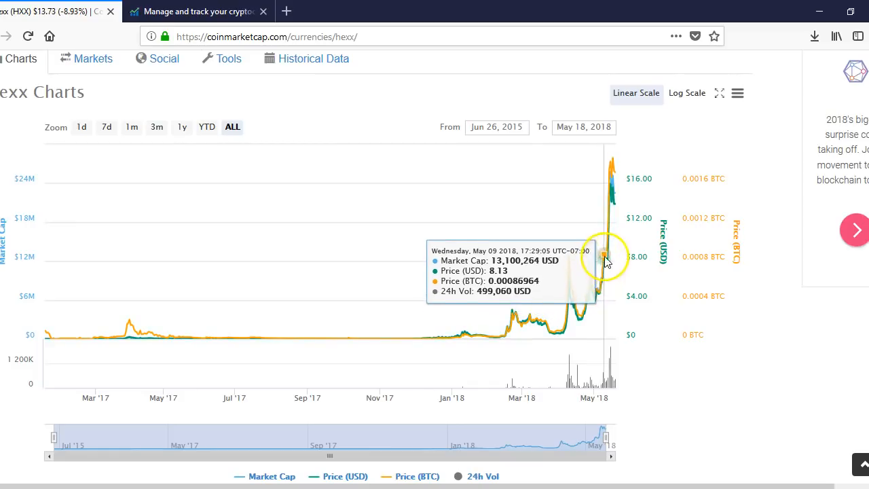
{"action": "mouse_move", "coordinate": [606, 178]}
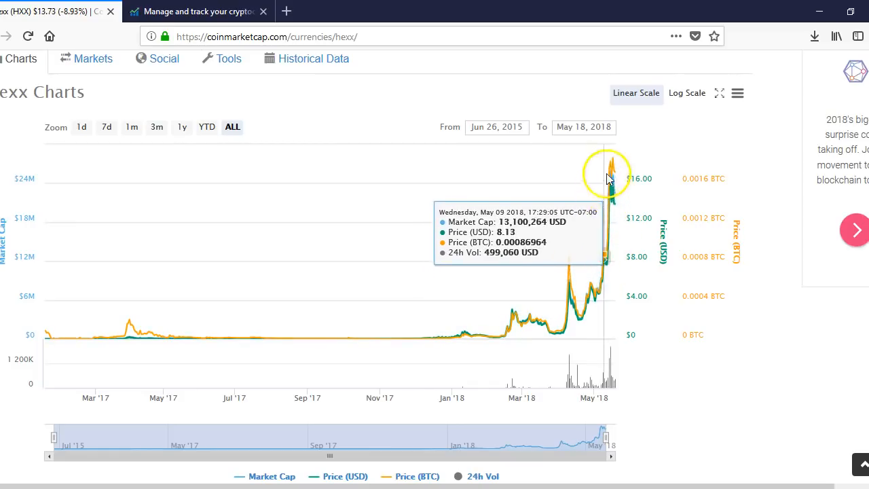
{"action": "mouse_move", "coordinate": [611, 165]}
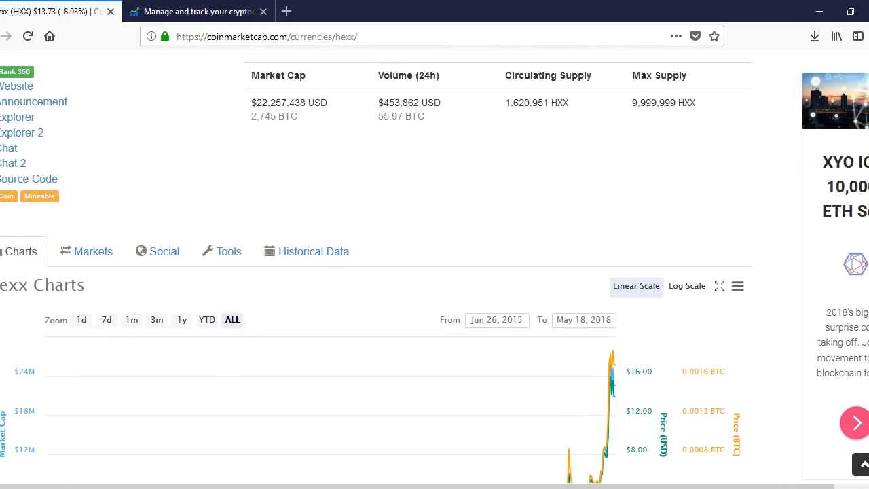
Step: Scroll the hexxcoin.net page to the features grid: 2.5MIN confirmation, 2 HEXX reward, lyra2z330, Zerocoin, Xnodes, wallet client
{"action": "scroll", "scroll_direction": "up", "scroll_amount": 3}
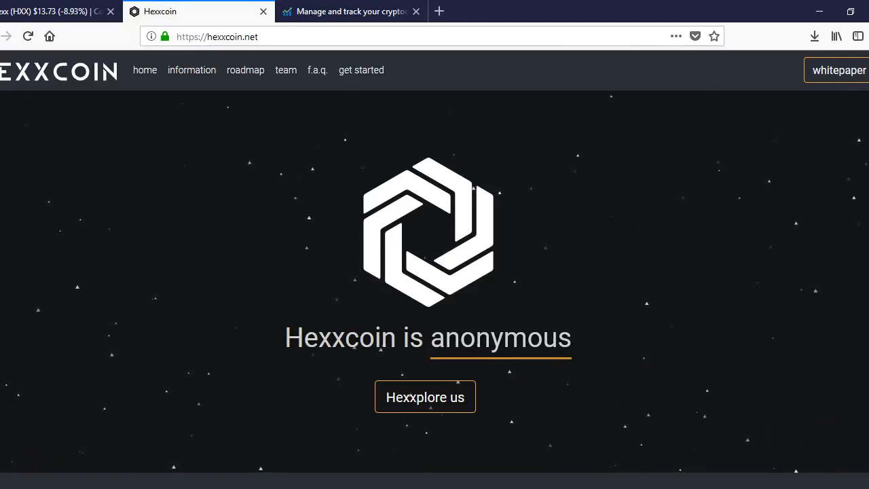
{"action": "scroll", "scroll_direction": "down", "scroll_amount": 3}
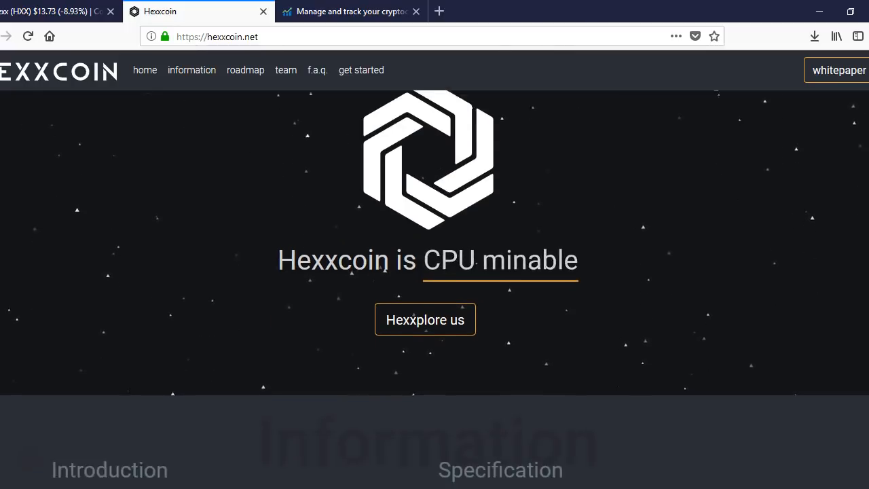
{"action": "scroll", "scroll_direction": "down", "scroll_amount": 3}
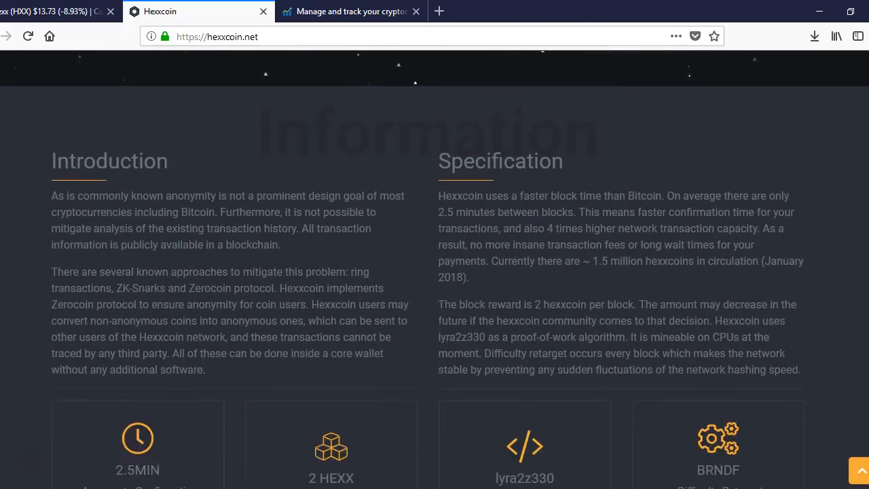
{"action": "scroll", "scroll_direction": "down", "scroll_amount": 3}
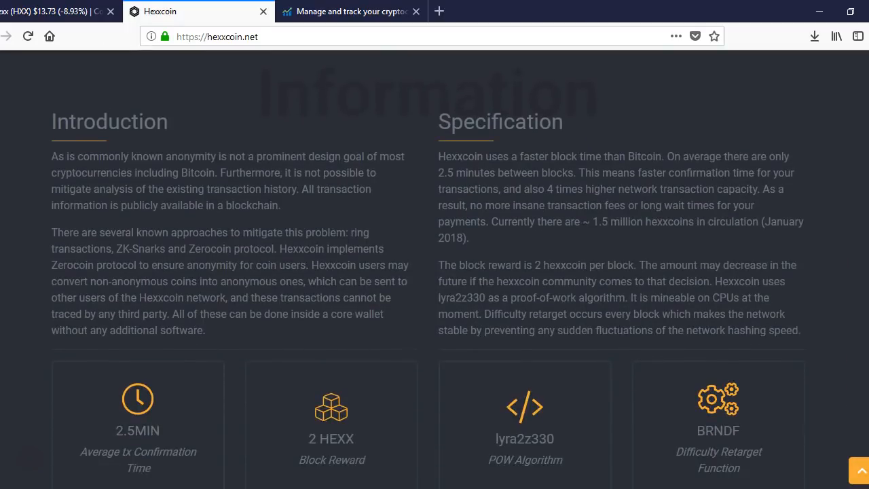
{"action": "scroll", "scroll_direction": "down", "scroll_amount": 3}
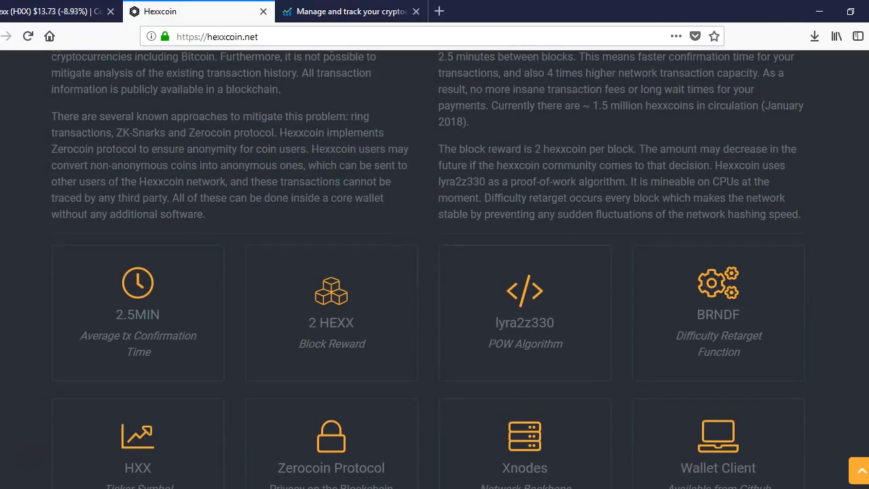
{"action": "scroll", "scroll_direction": "down", "scroll_amount": 3}
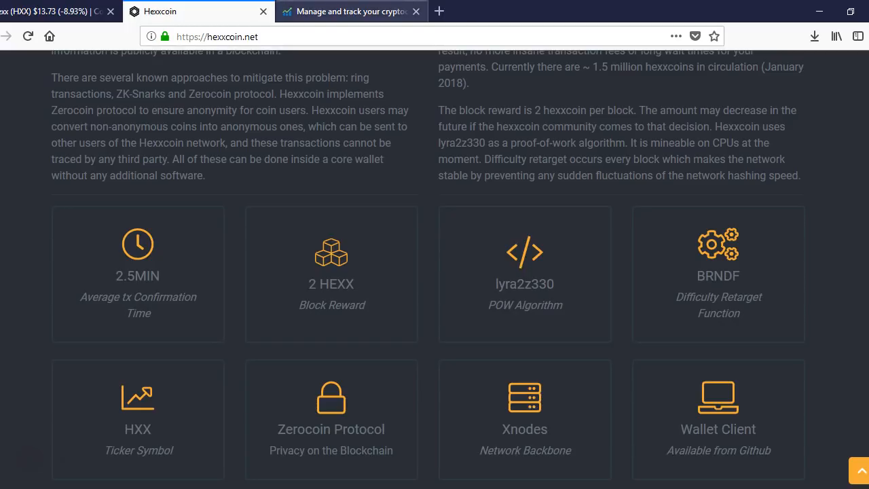
{"action": "mouse_move", "coordinate": [350, 11]}
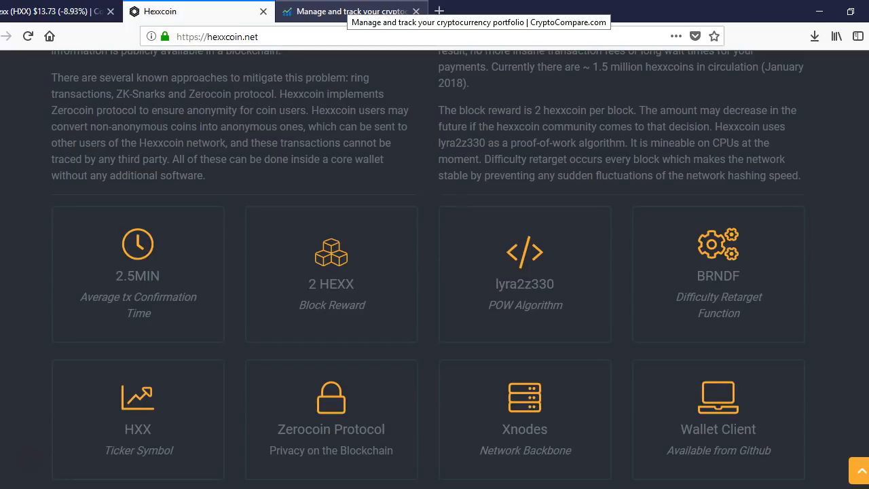
Step: Scroll past the Hexxplorer price stats into the Q1 2018–Q1 2019 roadmap
{"action": "scroll", "scroll_direction": "down", "scroll_amount": 3}
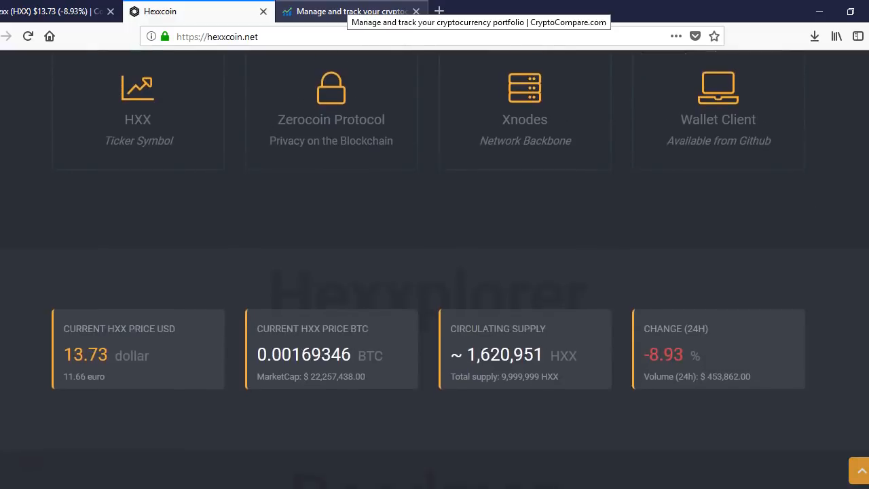
{"action": "scroll", "scroll_direction": "down", "scroll_amount": 3}
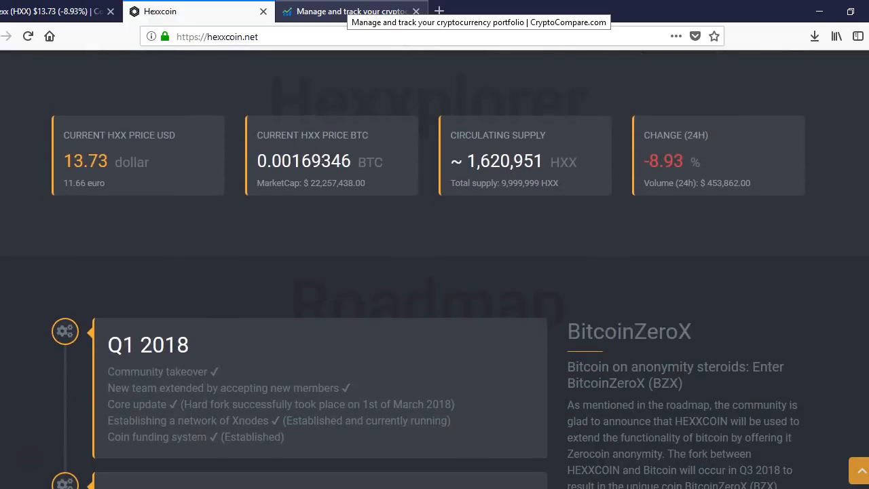
{"action": "scroll", "scroll_direction": "down", "scroll_amount": 3}
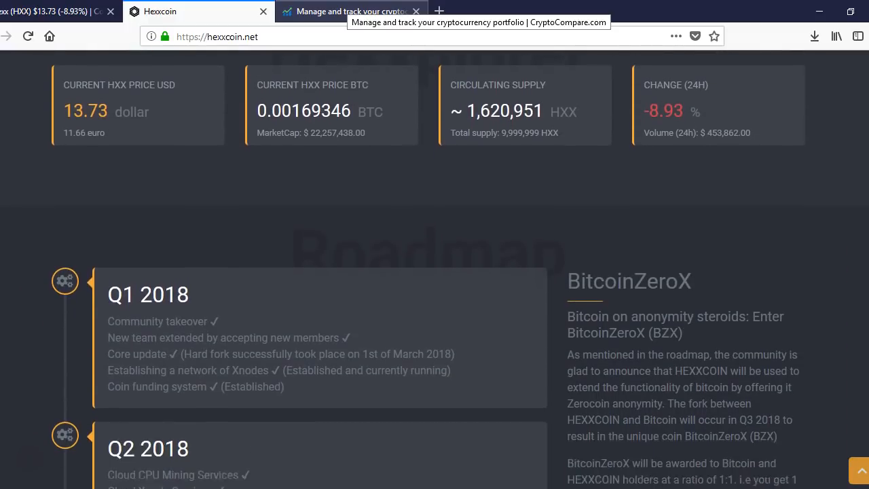
{"action": "scroll", "scroll_direction": "down", "scroll_amount": 3}
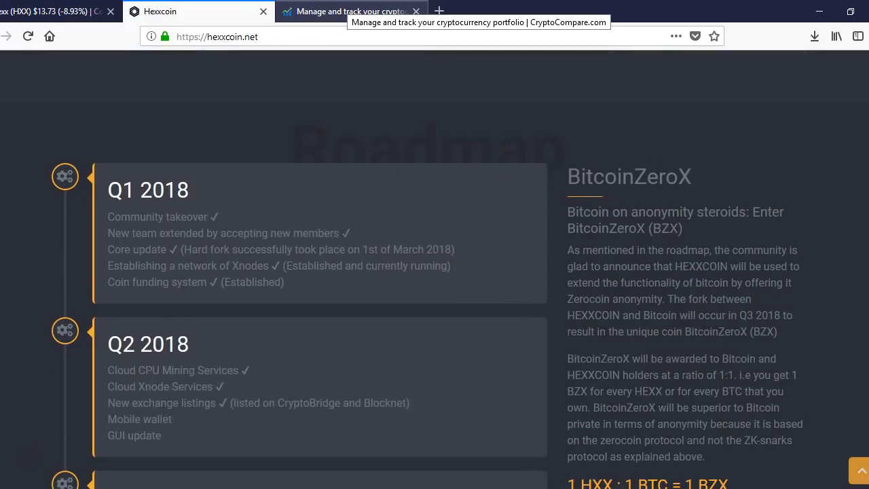
{"action": "scroll", "scroll_direction": "down", "scroll_amount": 3}
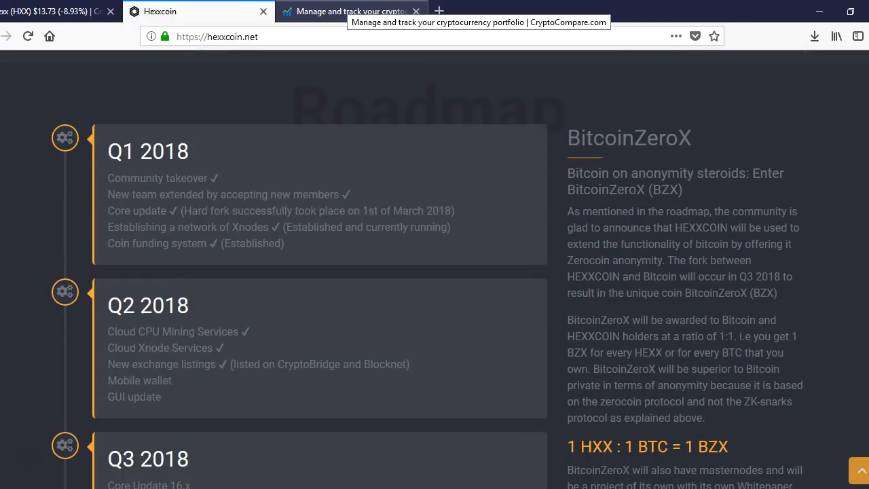
Step: Scroll through the roadmap and BitcoinZeroX notes to the Team section showing DEV007 (James)
{"action": "scroll", "scroll_direction": "down", "scroll_amount": 3}
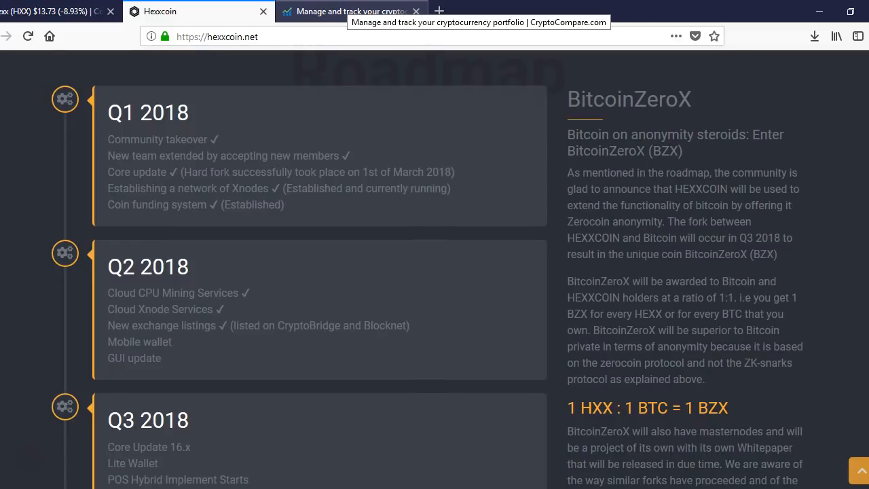
{"action": "scroll", "scroll_direction": "down", "scroll_amount": 3}
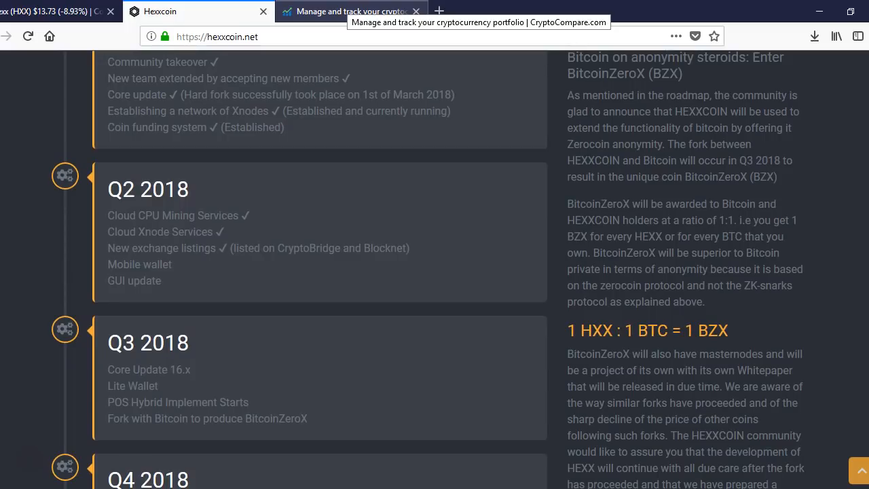
{"action": "scroll", "scroll_direction": "down", "scroll_amount": 3}
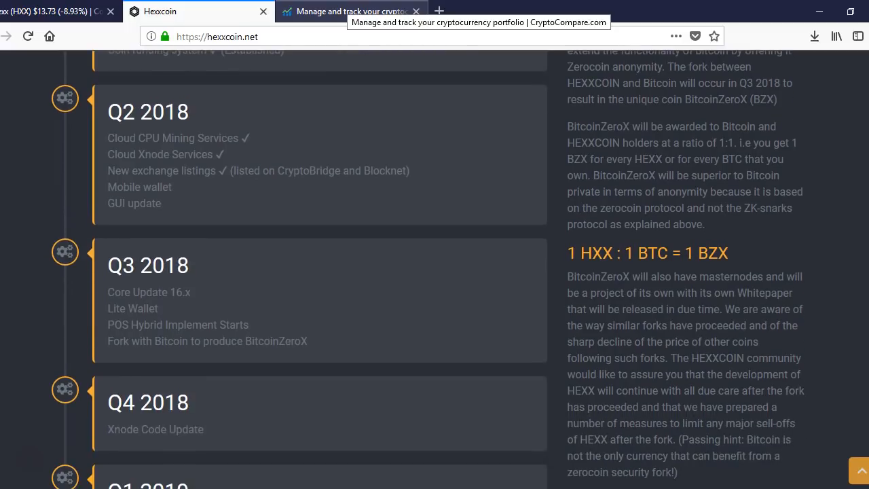
{"action": "scroll", "scroll_direction": "down", "scroll_amount": 3}
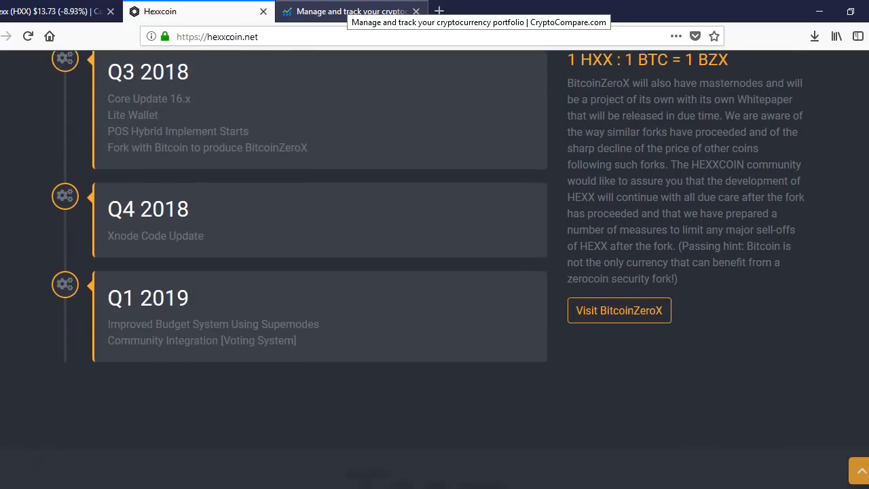
{"action": "scroll", "scroll_direction": "down", "scroll_amount": 3}
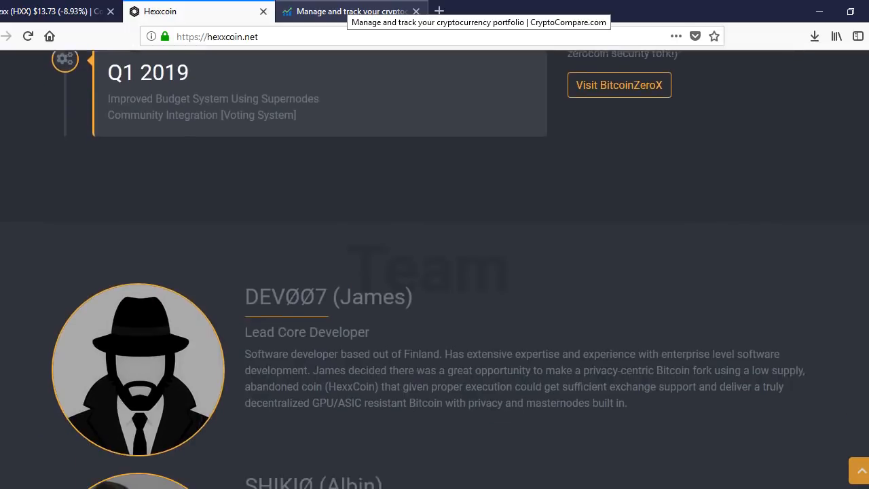
Step: Scroll through the Hexxcoin team bios down to NW099 until the F.A.Q. heading appears
{"action": "scroll", "scroll_direction": "down", "scroll_amount": 3}
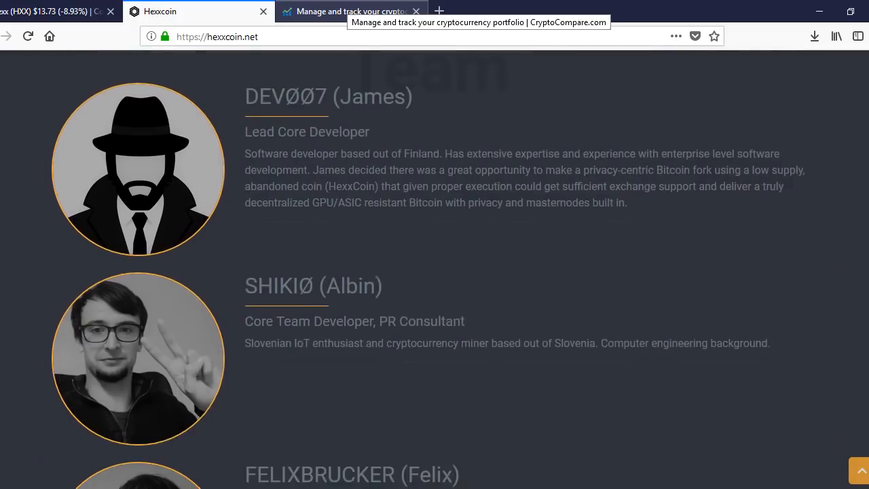
{"action": "scroll", "scroll_direction": "down", "scroll_amount": 3}
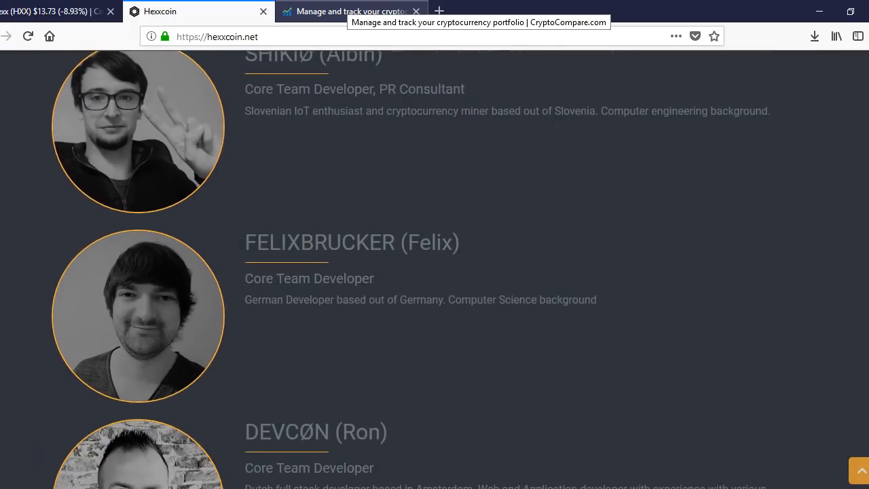
{"action": "scroll", "scroll_direction": "down", "scroll_amount": 3}
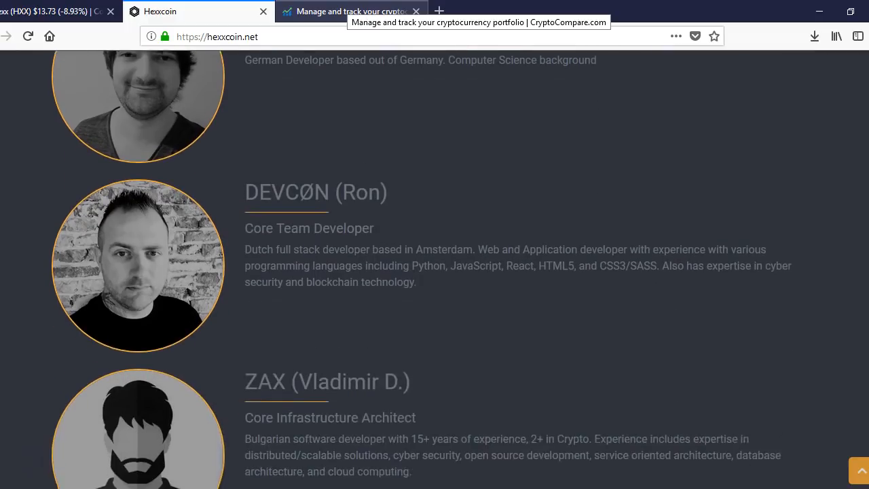
{"action": "scroll", "scroll_direction": "down", "scroll_amount": 3}
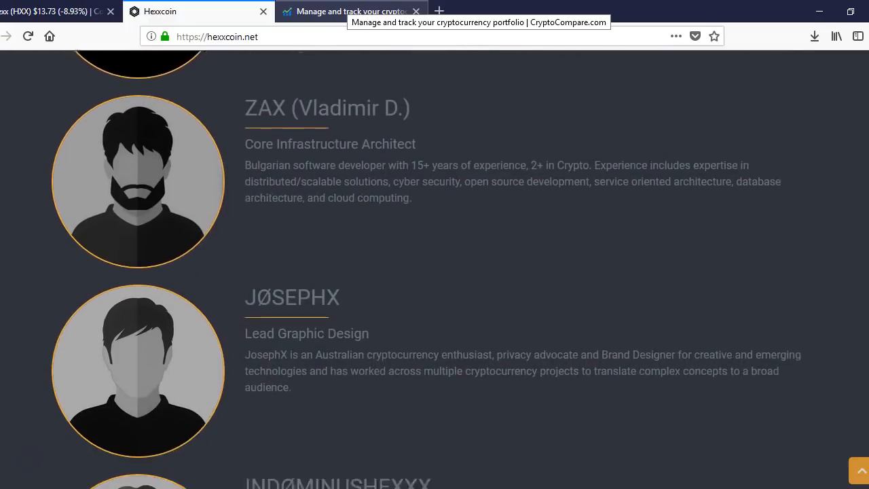
{"action": "scroll", "scroll_direction": "down", "scroll_amount": 3}
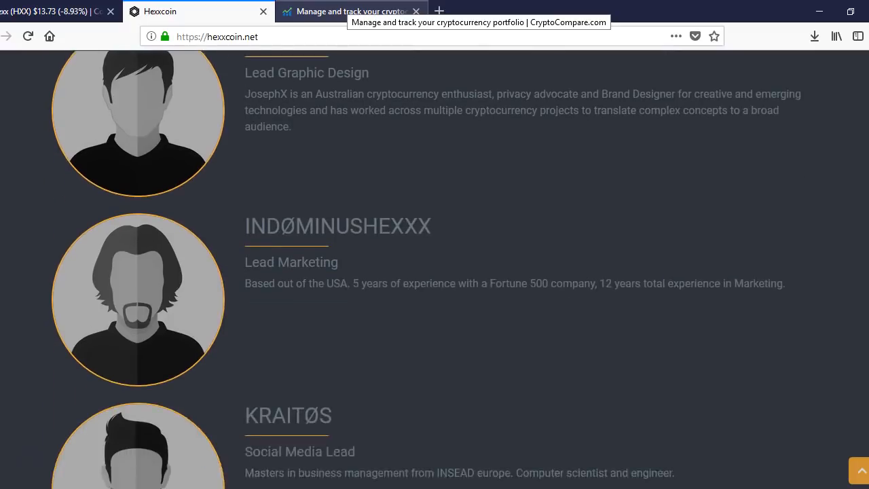
{"action": "scroll", "scroll_direction": "down", "scroll_amount": 3}
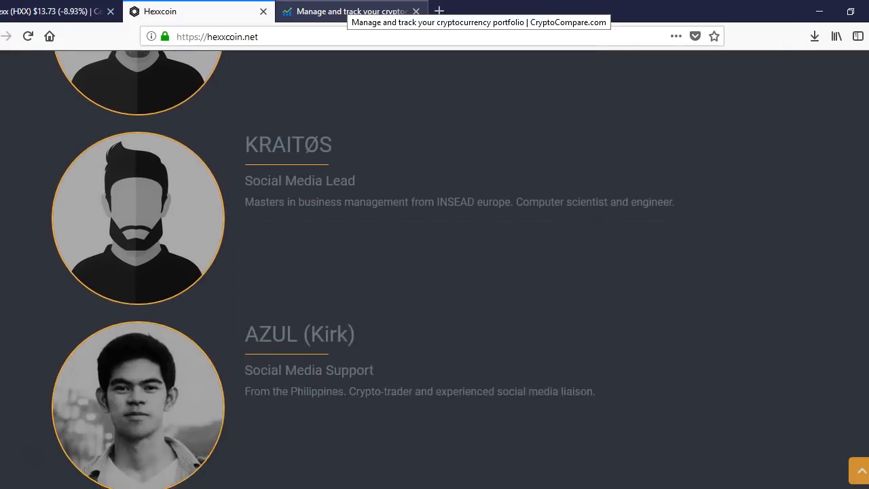
{"action": "scroll", "scroll_direction": "down", "scroll_amount": 3}
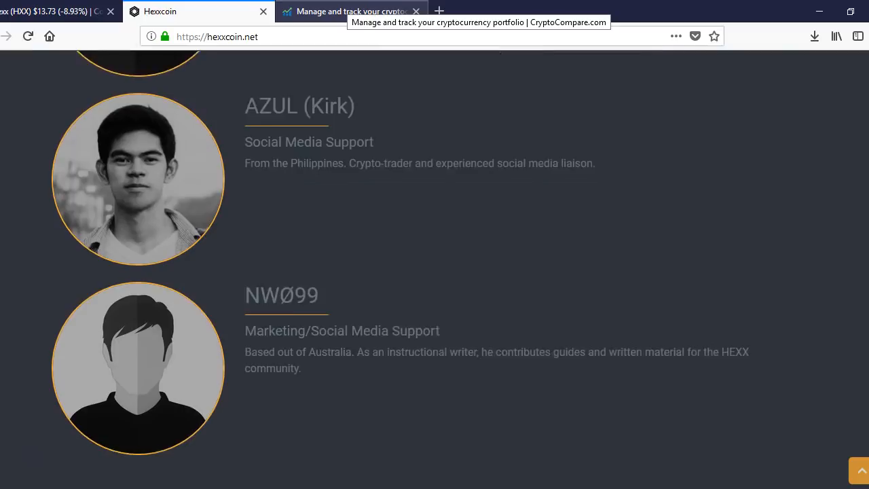
{"action": "scroll", "scroll_direction": "down", "scroll_amount": 3}
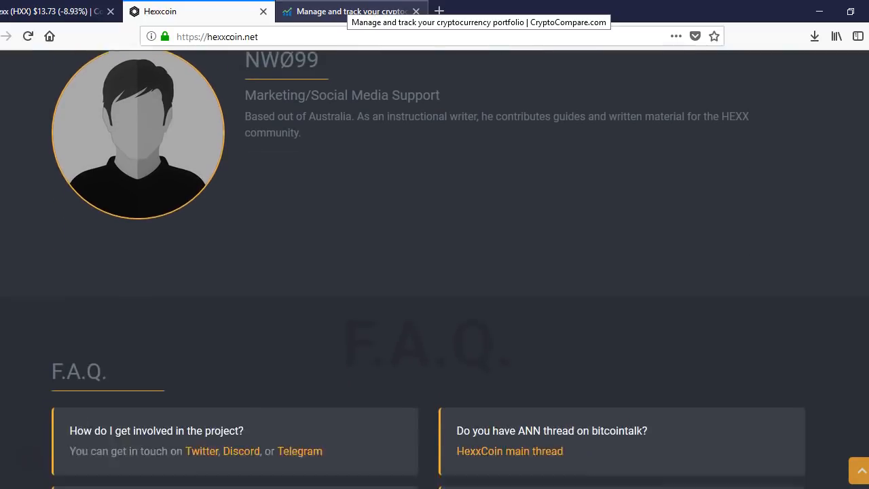
Step: Scroll past the F.A.Q. answer boxes to the Get Started and Xnode Hosting section
{"action": "scroll", "scroll_direction": "down", "scroll_amount": 3}
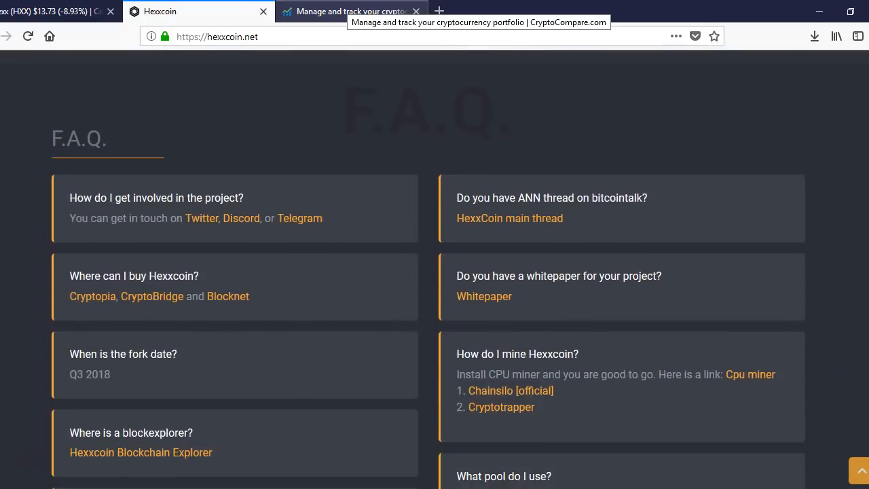
{"action": "scroll", "scroll_direction": "down", "scroll_amount": 3}
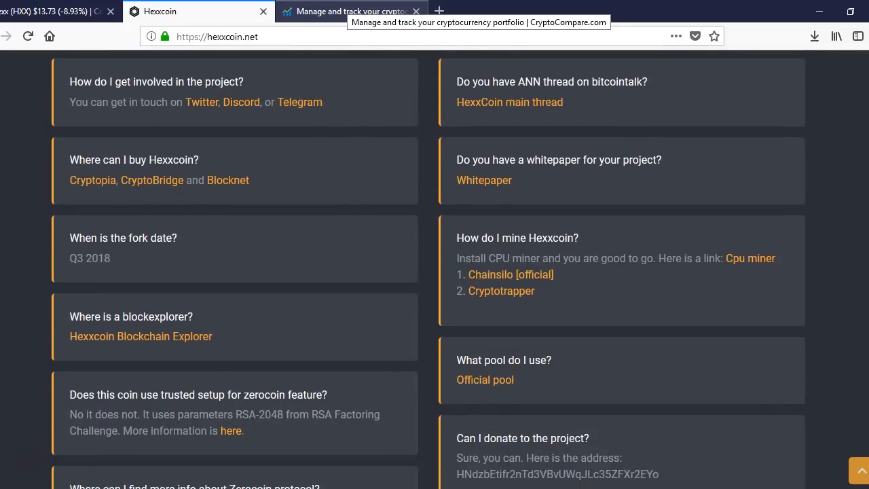
{"action": "scroll", "scroll_direction": "down", "scroll_amount": 3}
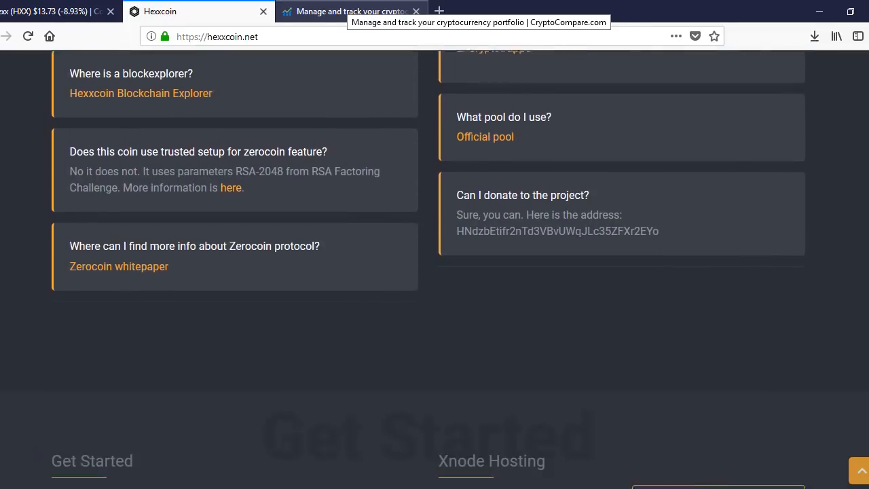
{"action": "scroll", "scroll_direction": "down", "scroll_amount": 3}
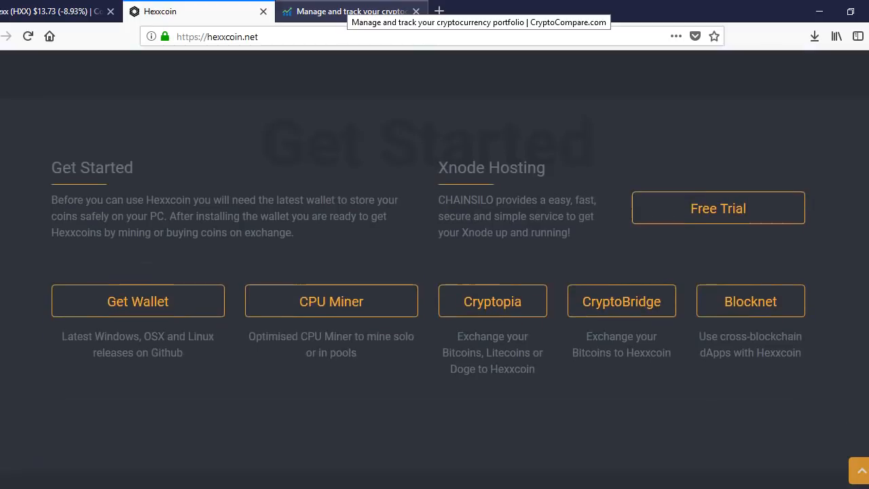
{"action": "scroll", "scroll_direction": "down", "scroll_amount": 3}
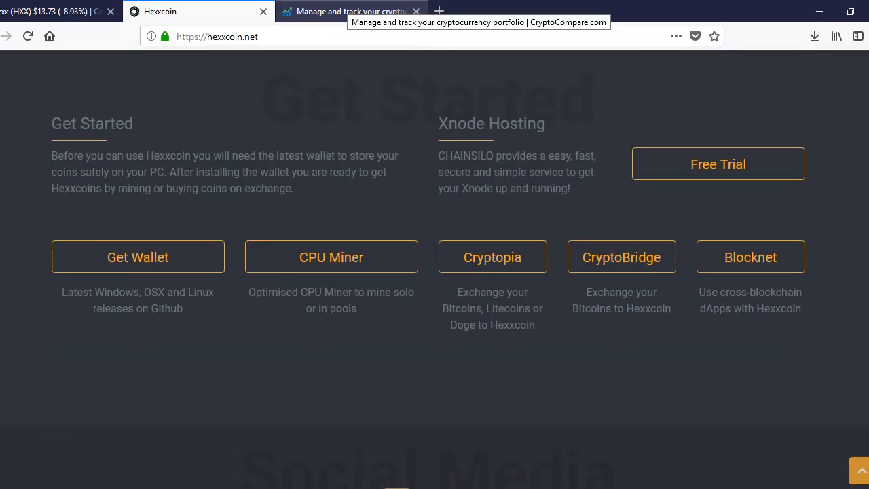